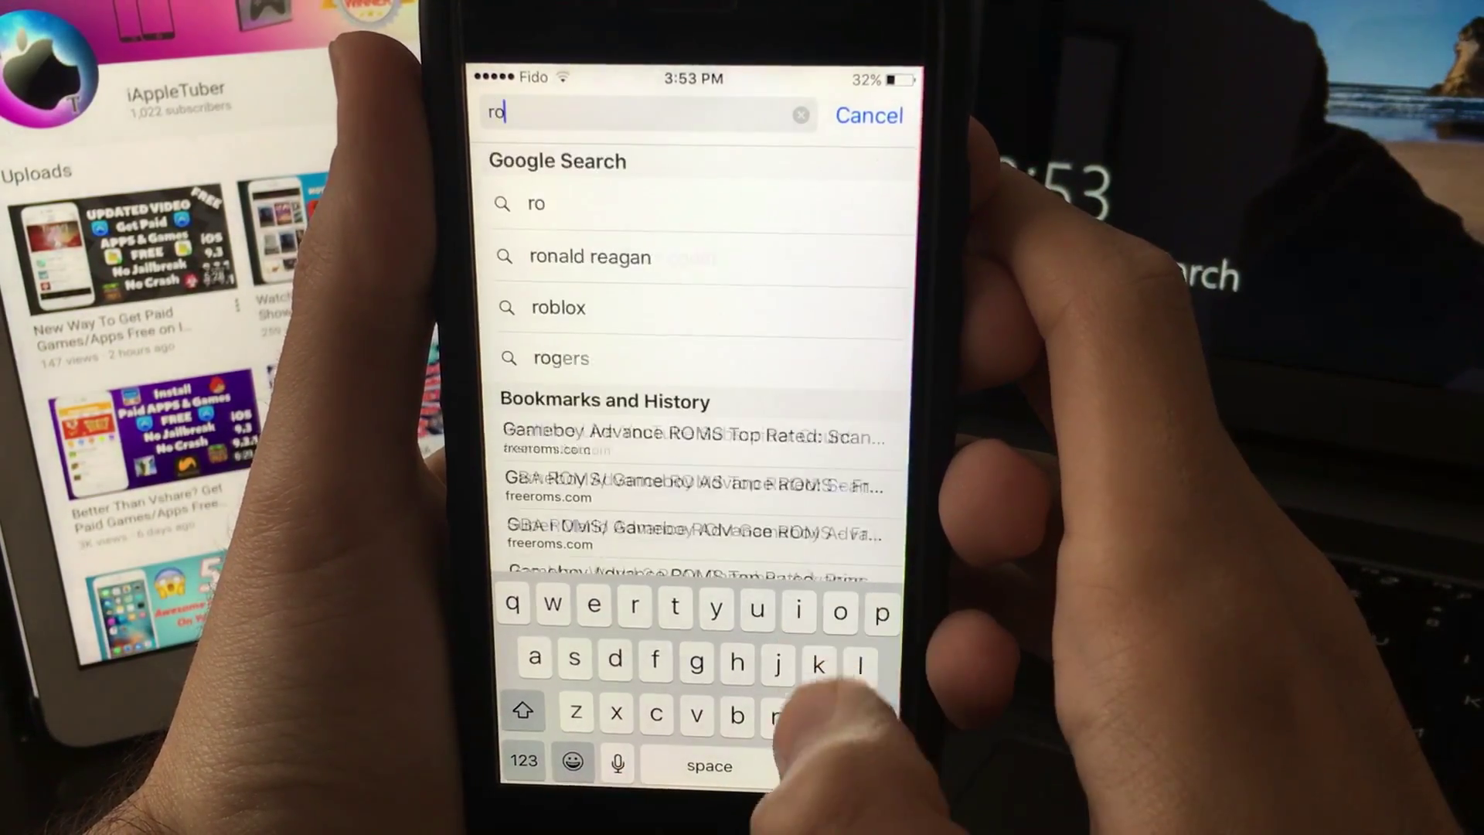
# Enter the freeroms.com address in Safari to reach the Game Boy Advance ROMs page.
pyautogui.write('m')
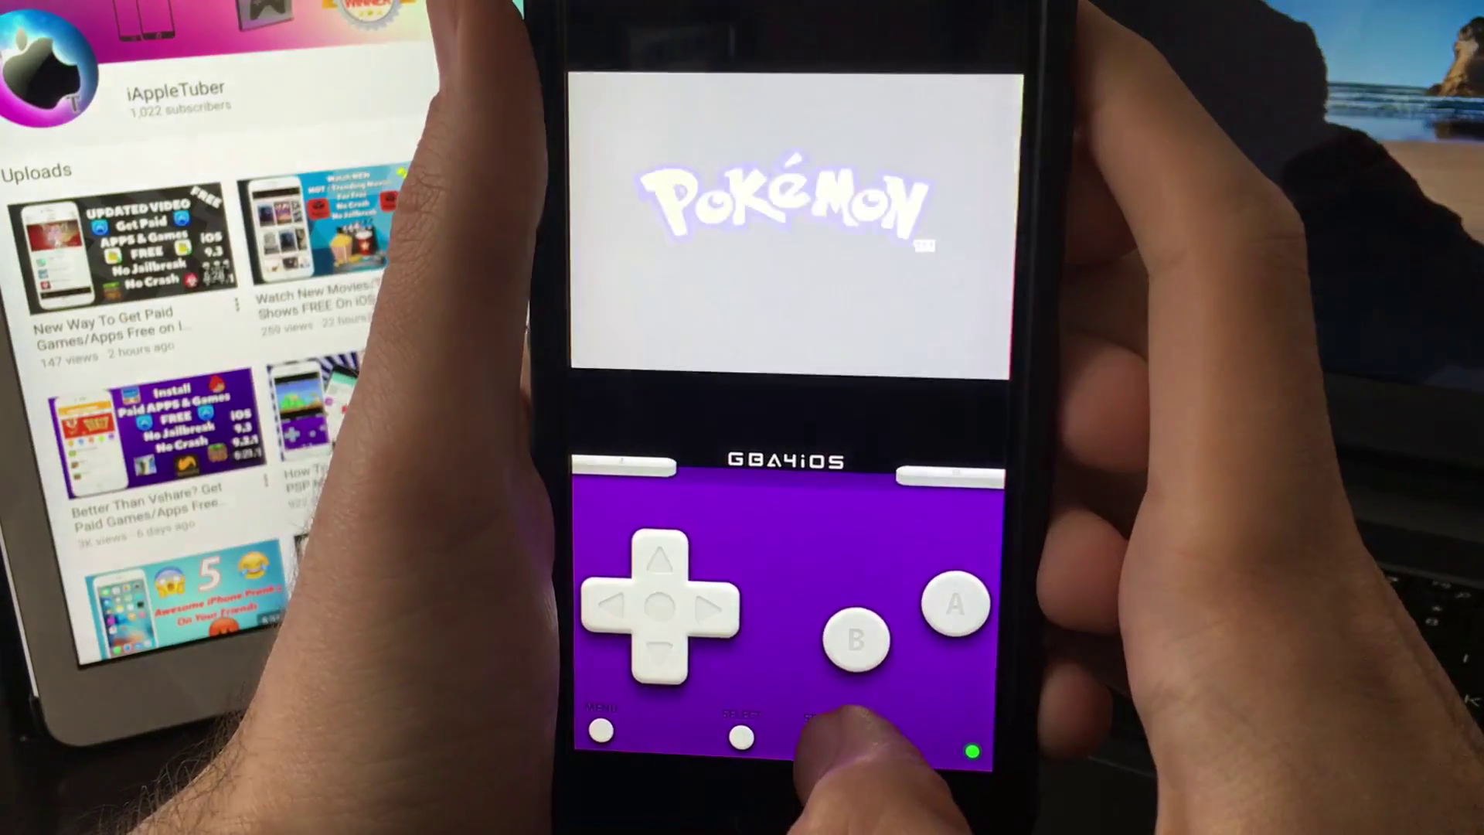
# Pause the Pokémon game from the controller's Menu button to show the Paused menu.
pyautogui.click(596, 746)
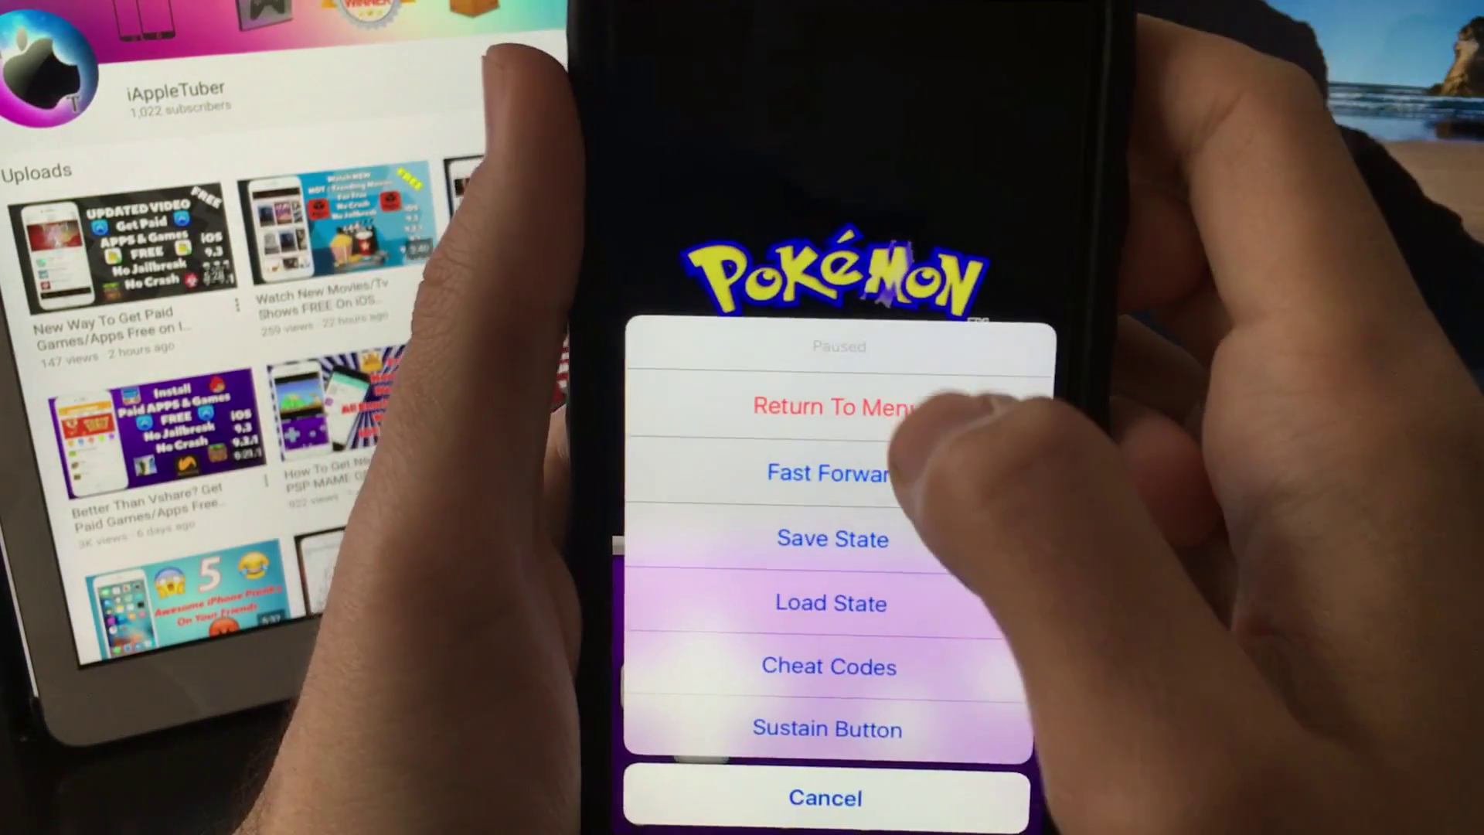